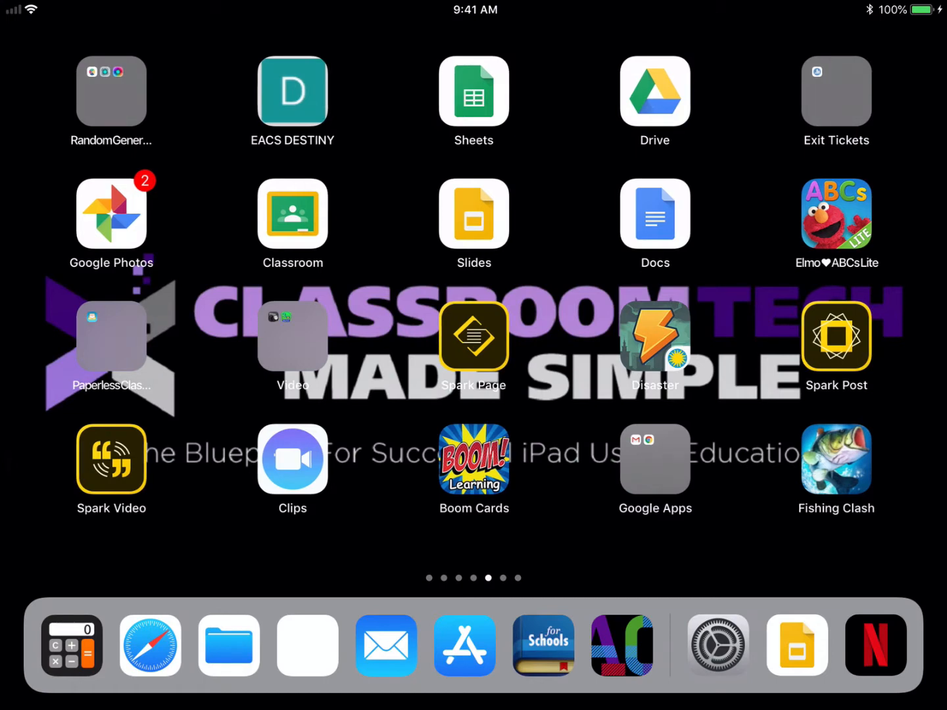
- Launch the Google Slides app from the iPad Home Screen
click(473, 214)
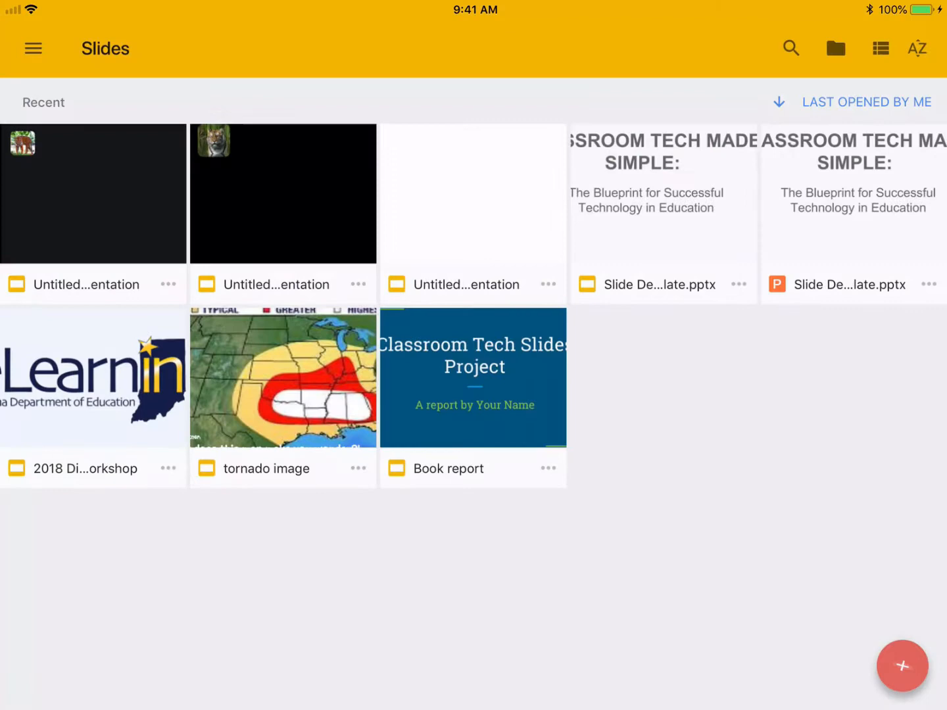
- Start a new blank presentation and name it 'Slides Offline'
click(902, 665)
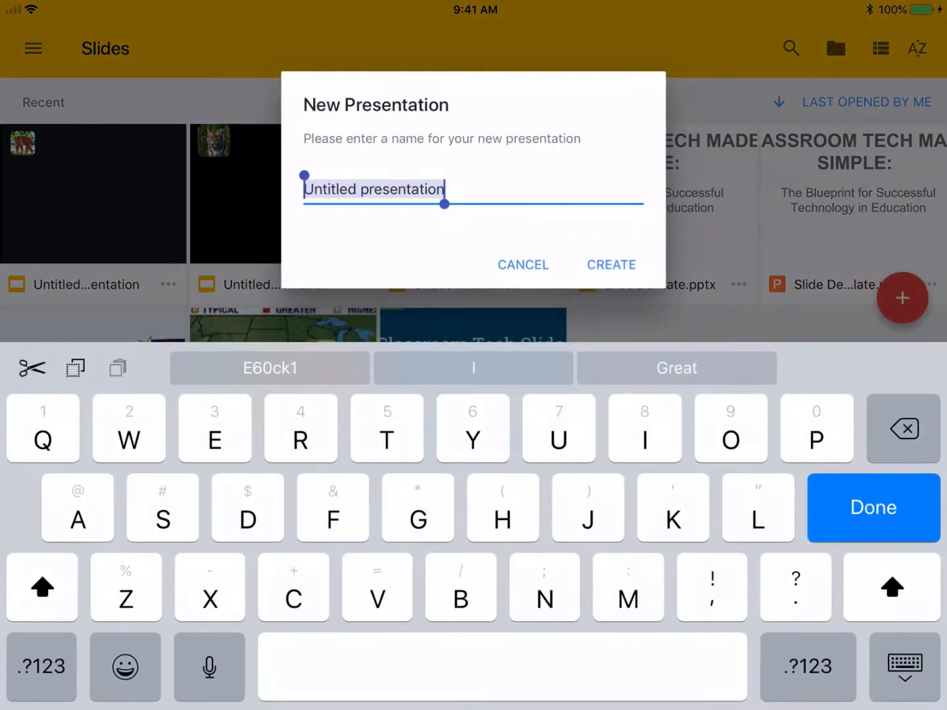
text(Slid)
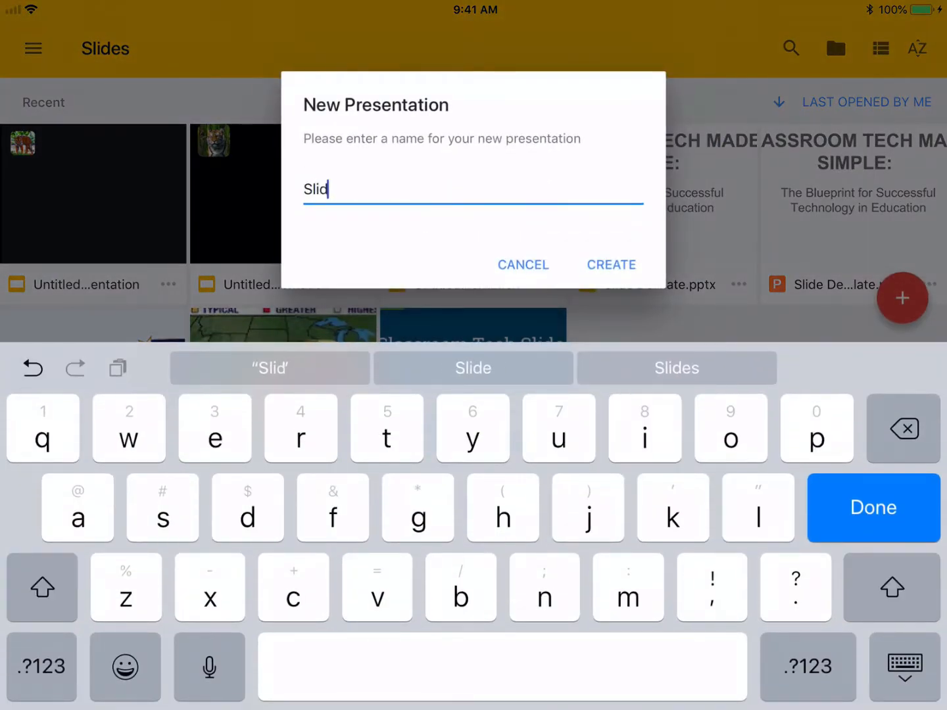
click(676, 368)
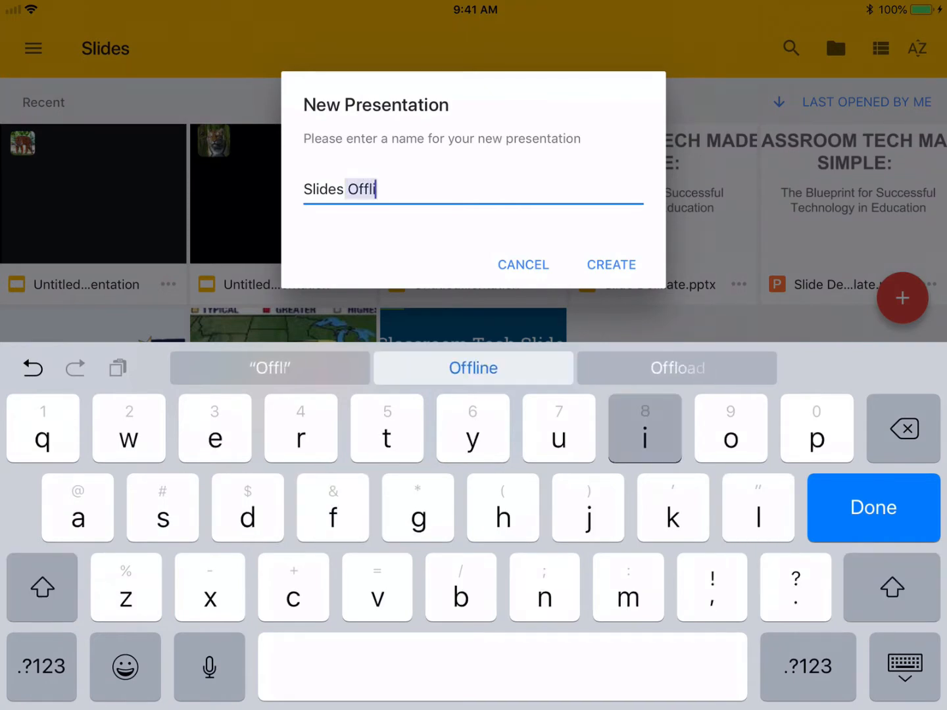
click(523, 265)
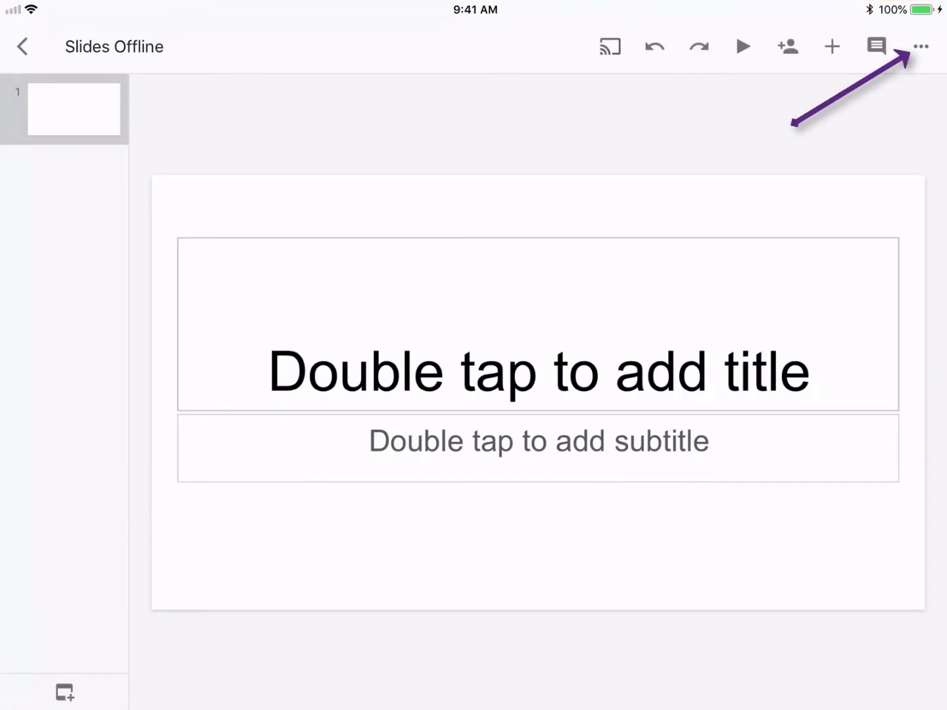
- Review the presentation's more-options menu, then close it back to the recent files list
click(920, 46)
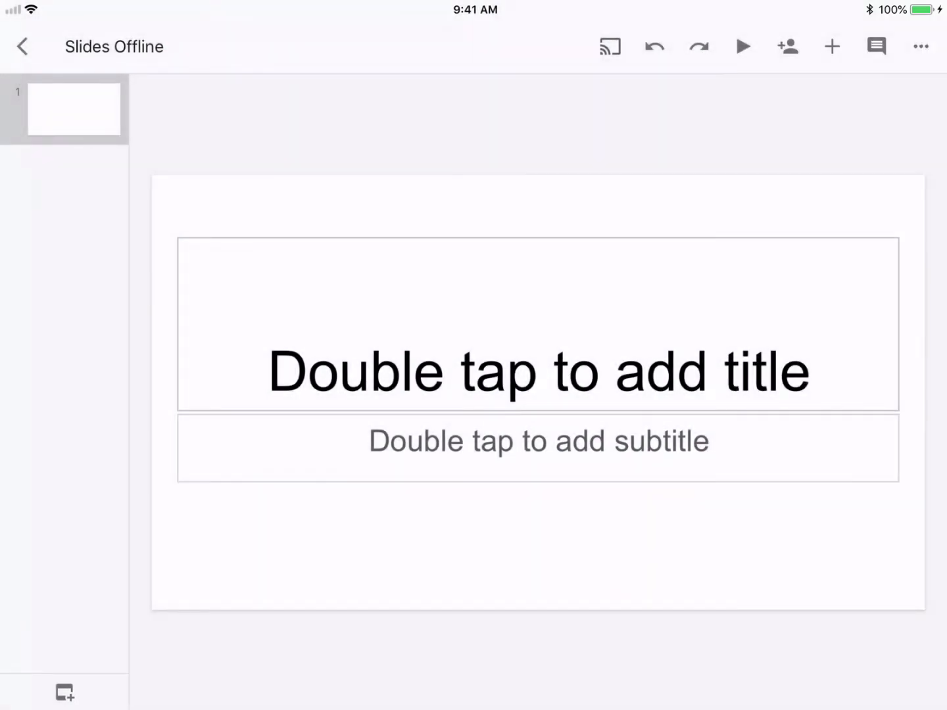
click(22, 46)
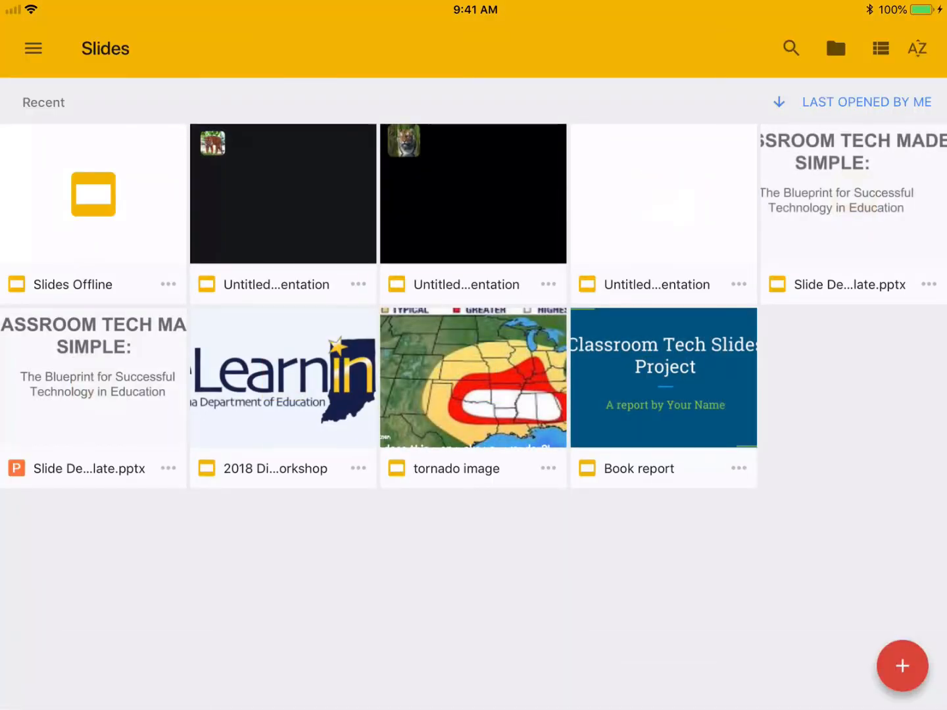
- Show the Offline file section listing Slides Offline, then bring up the app switcher
click(32, 48)
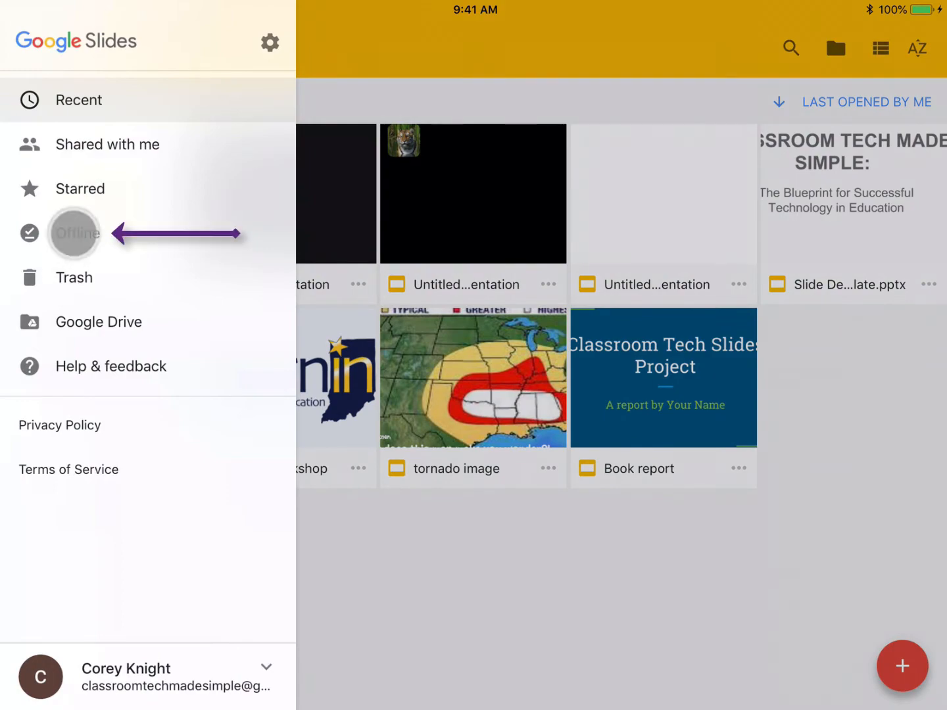
click(74, 233)
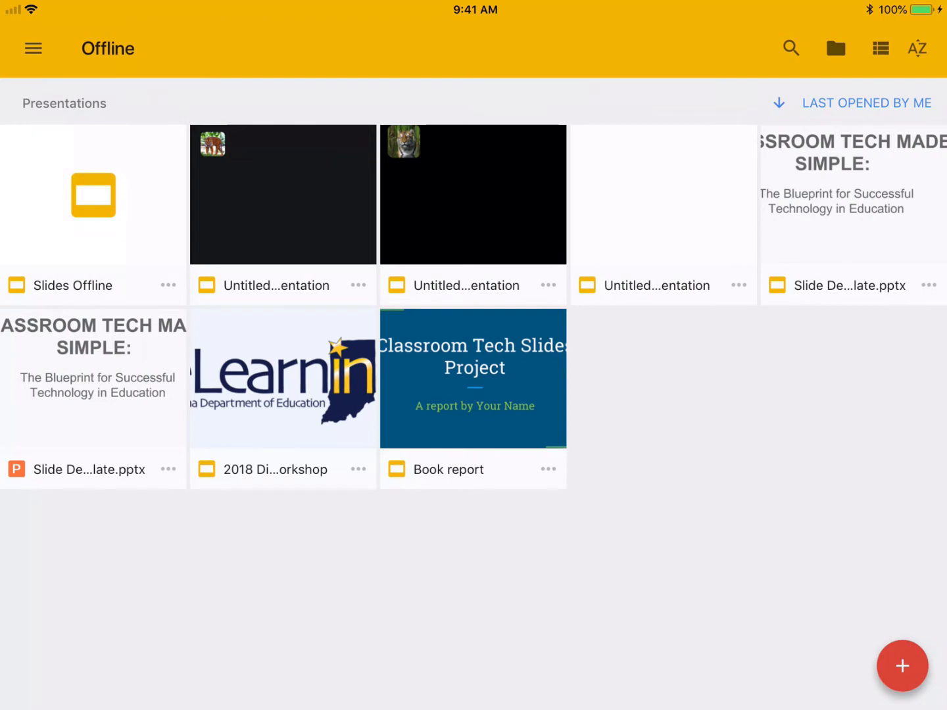
key(home)
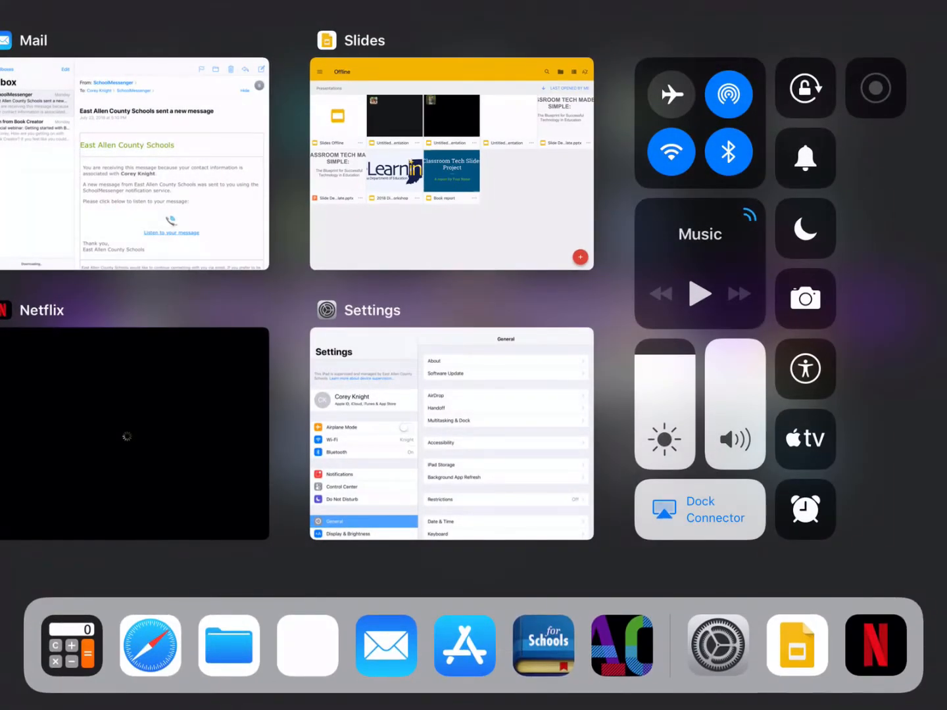
- Turn off Wi‑Fi in Control Center and return to the Slides offline list
click(671, 152)
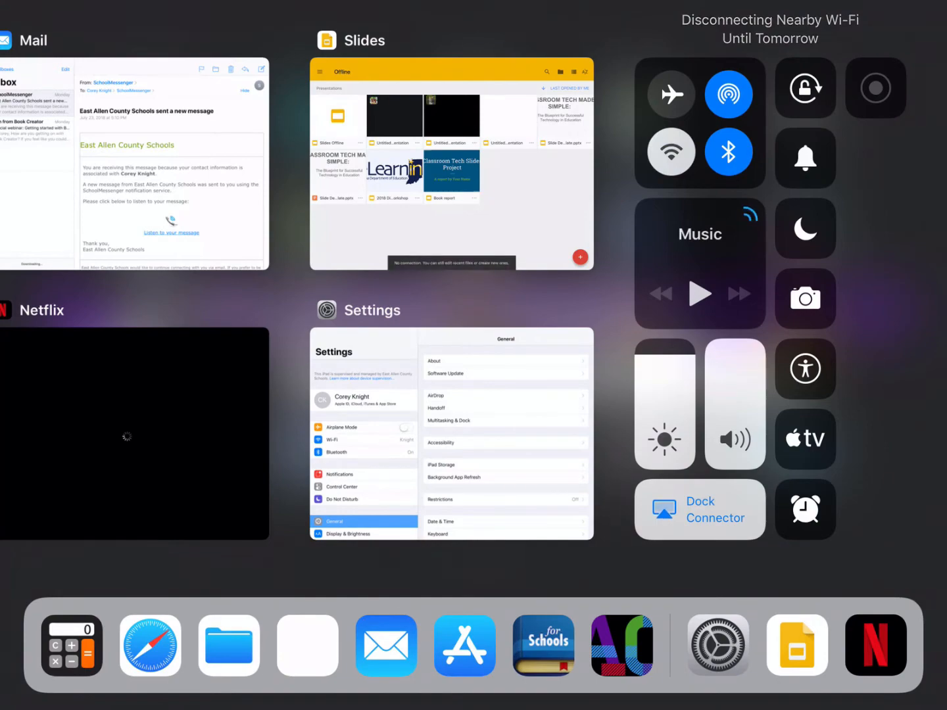
click(451, 165)
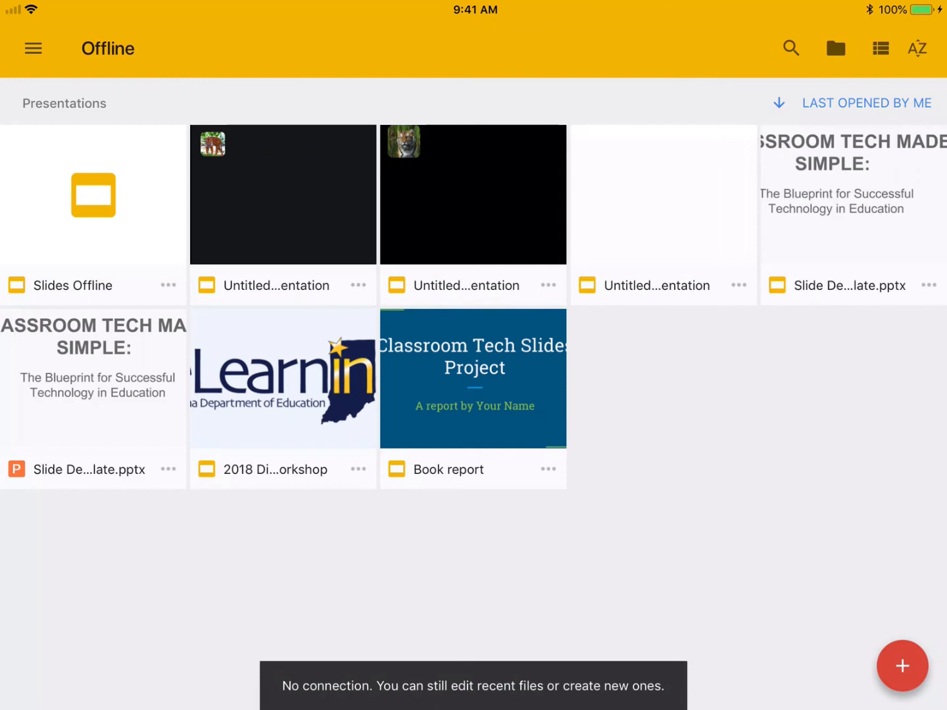
- Open Slides Offline, enter the title 'Offline Editing', and close back to the offline list
click(93, 195)
text(O)
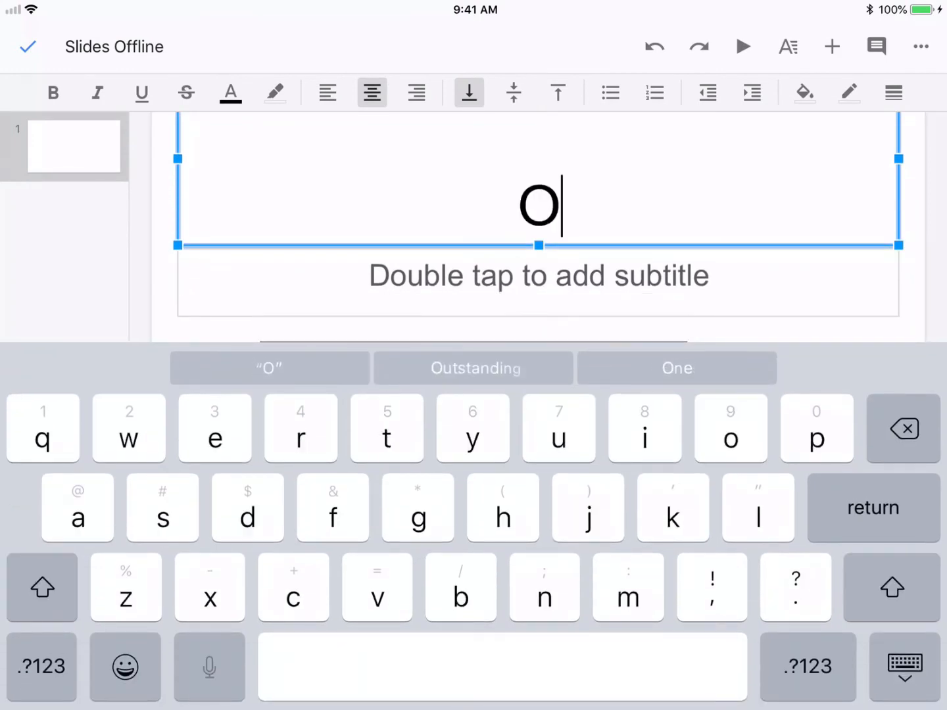
text(fflin)
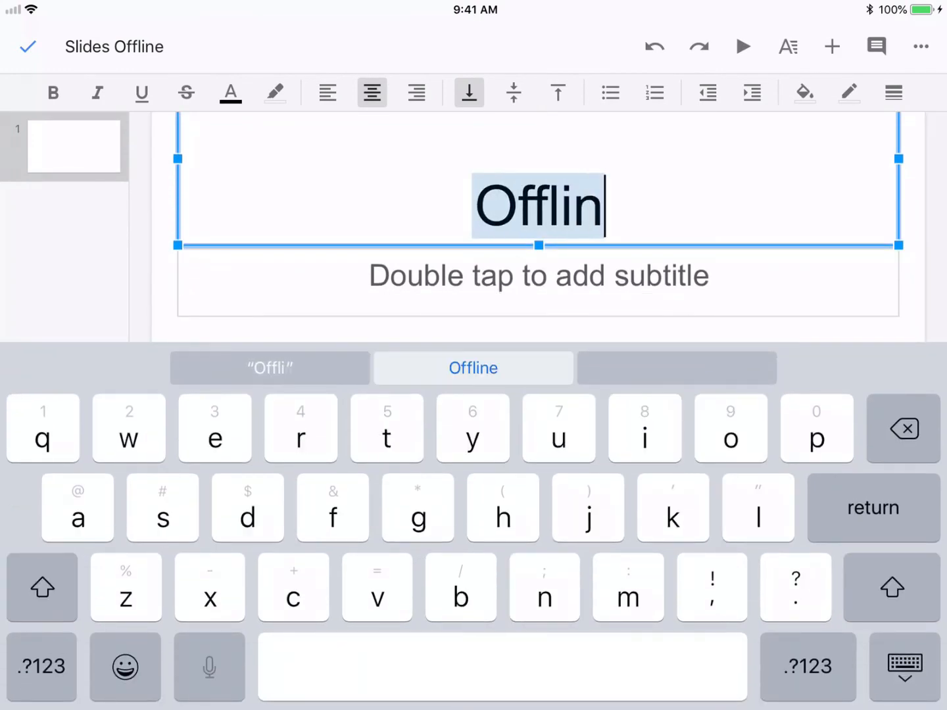
click(473, 367)
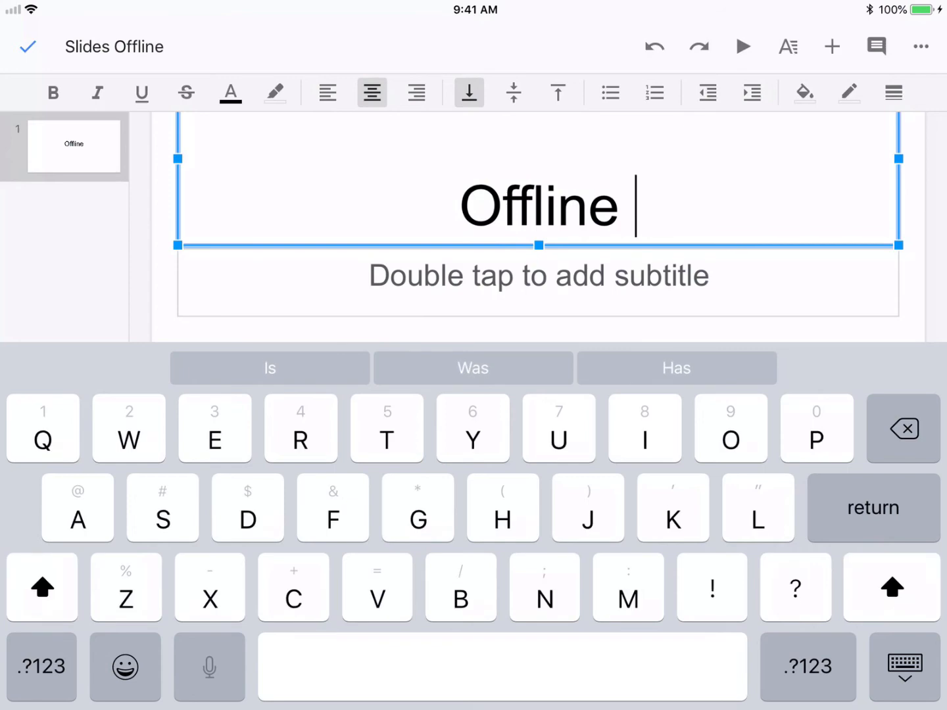
text(Editing)
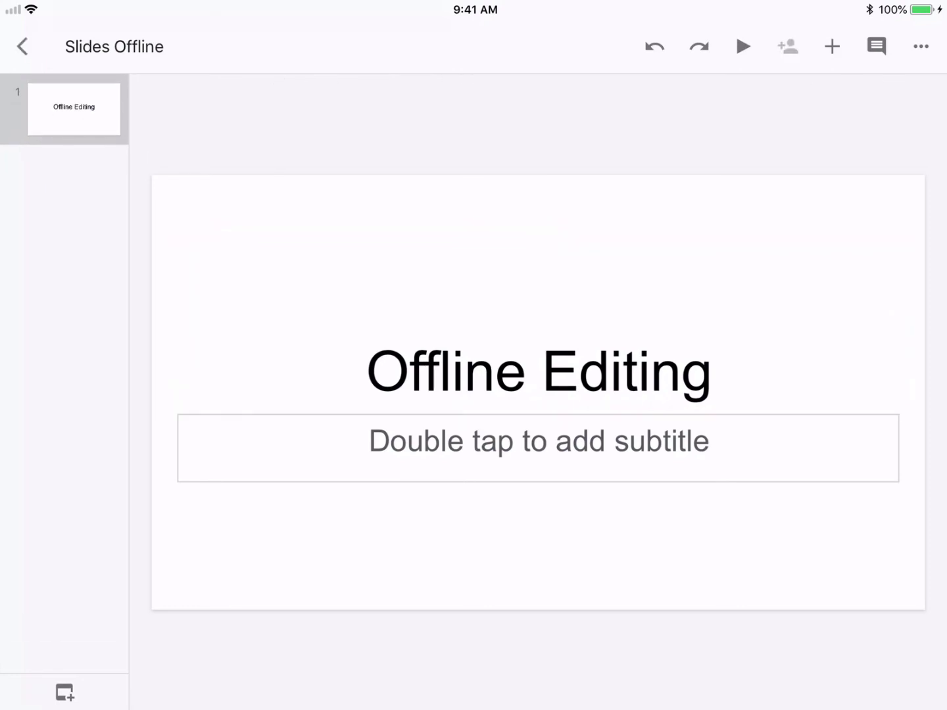
click(22, 46)
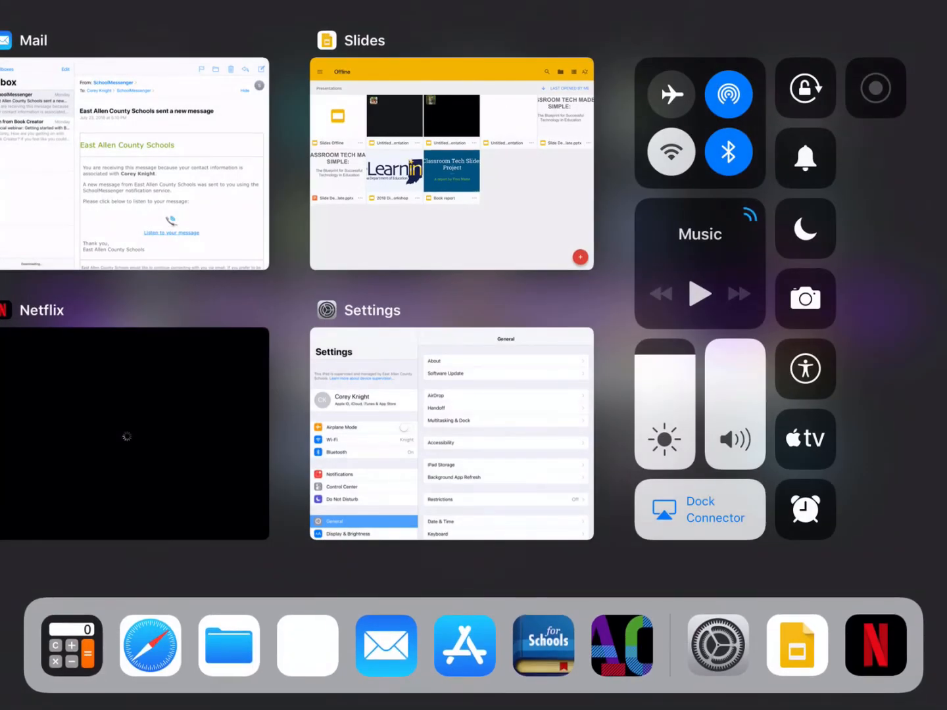
click(451, 164)
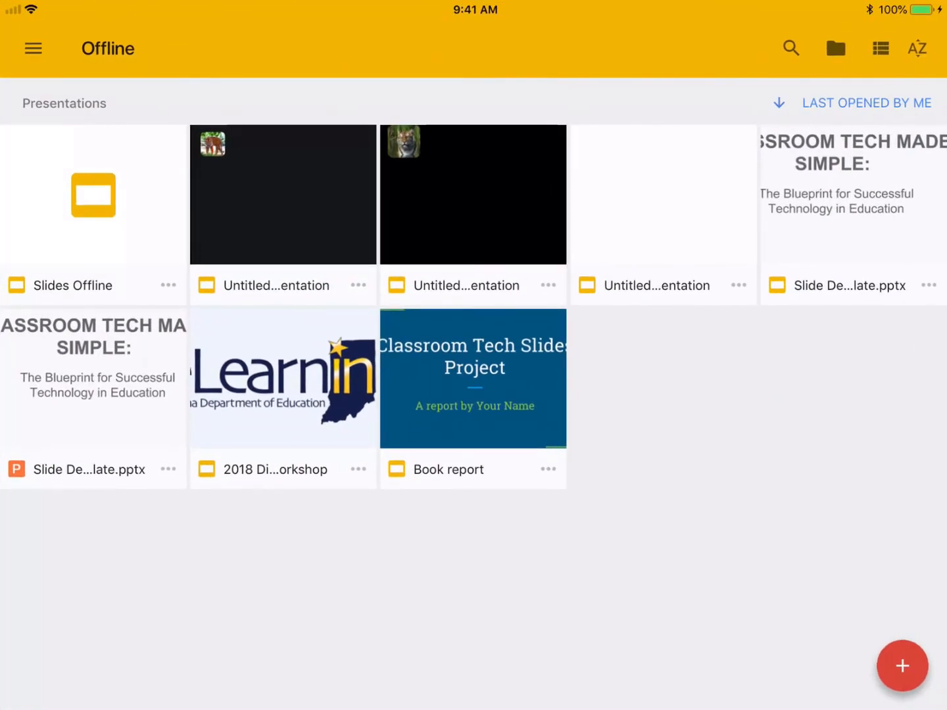
- Switch to Recent and reopen Slides Offline showing its 'Offline Editing' title slide
click(32, 48)
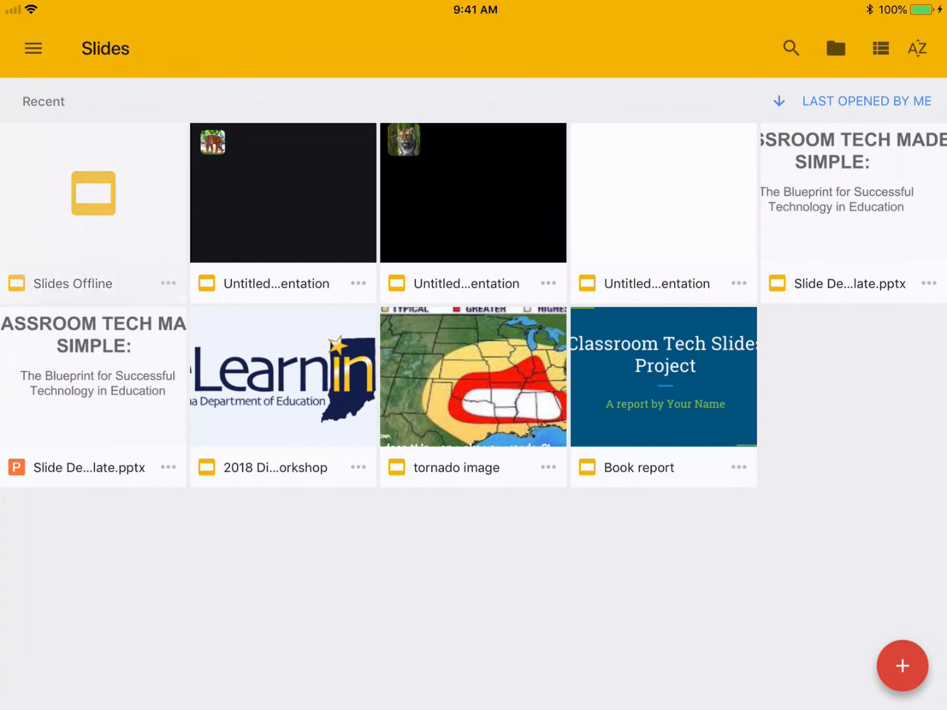
click(92, 192)
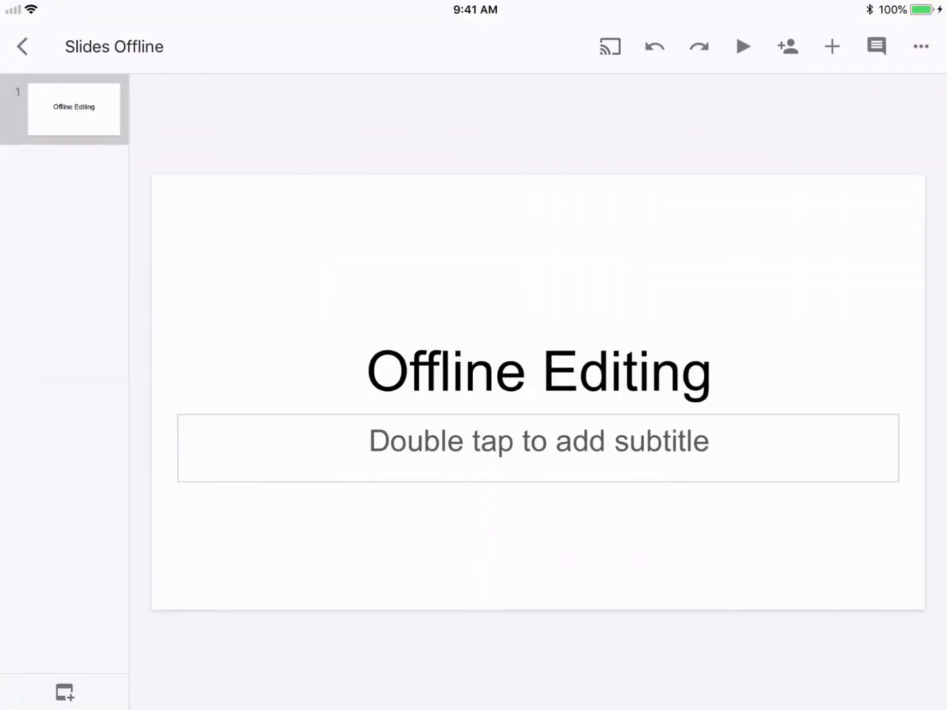